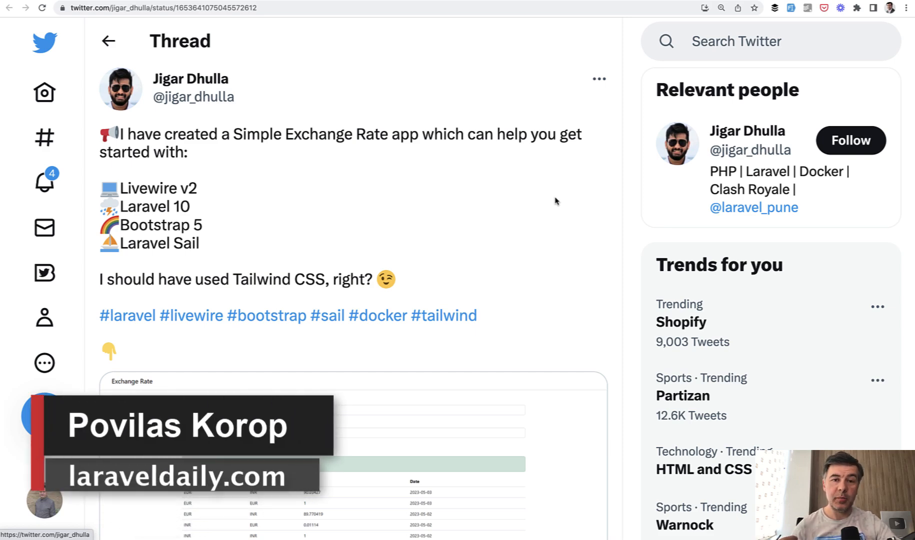
pyautogui.moveTo(389, 101)
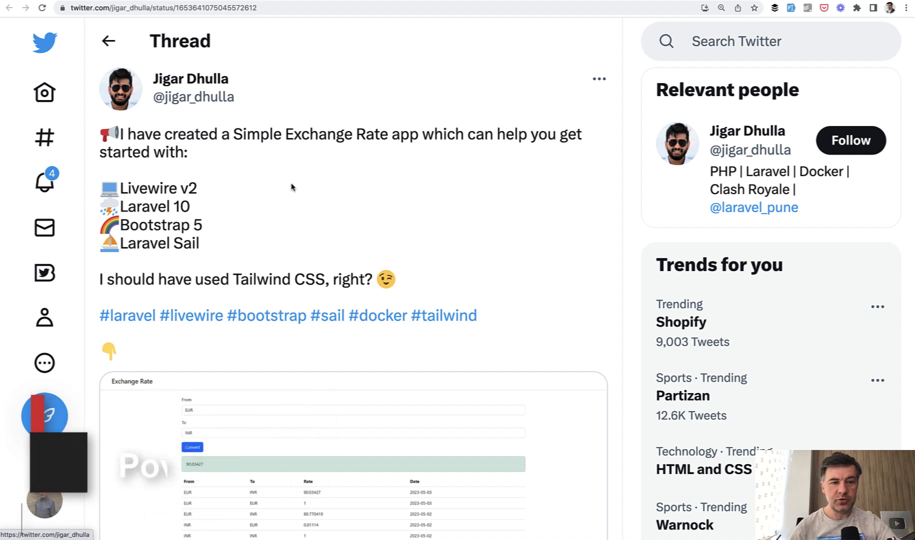
pyautogui.moveTo(120, 88)
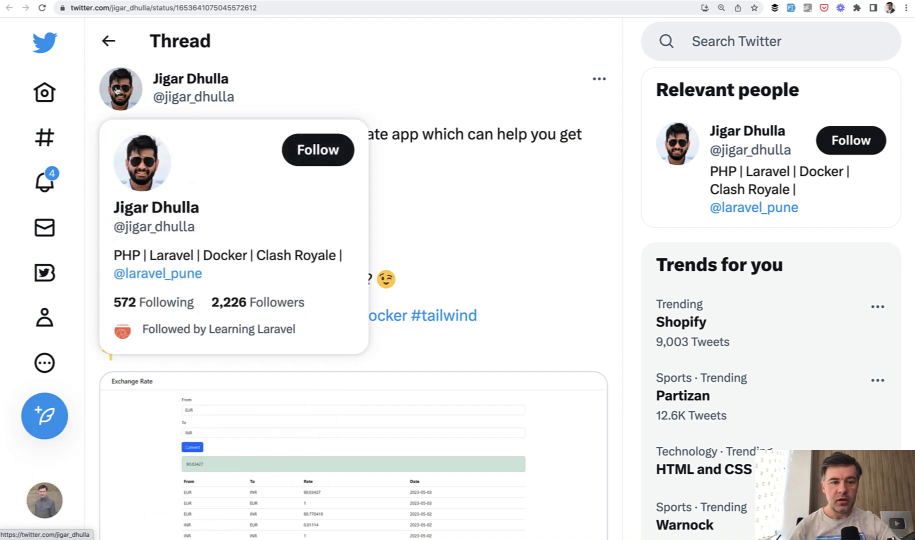
pyautogui.moveTo(104, 133)
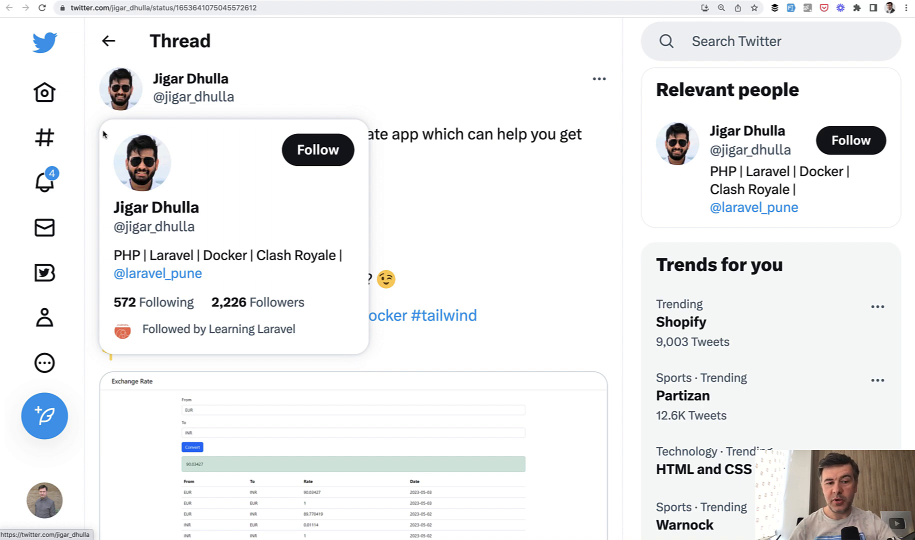
pyautogui.moveTo(541, 217)
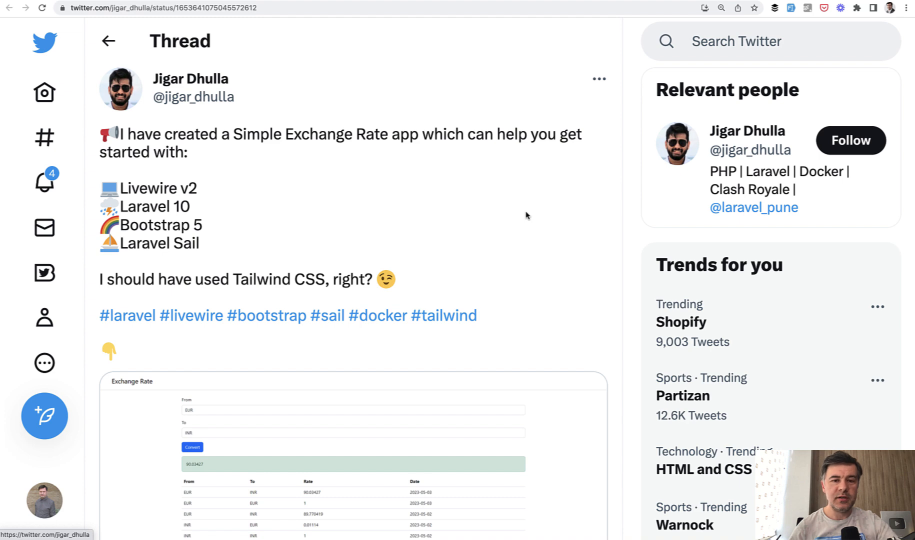
pyautogui.moveTo(611, 152)
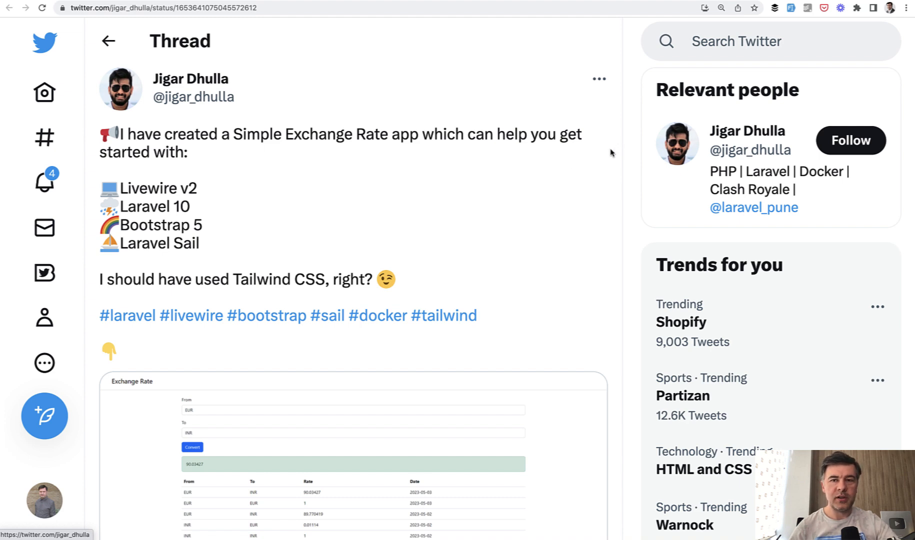
pyautogui.moveTo(549, 185)
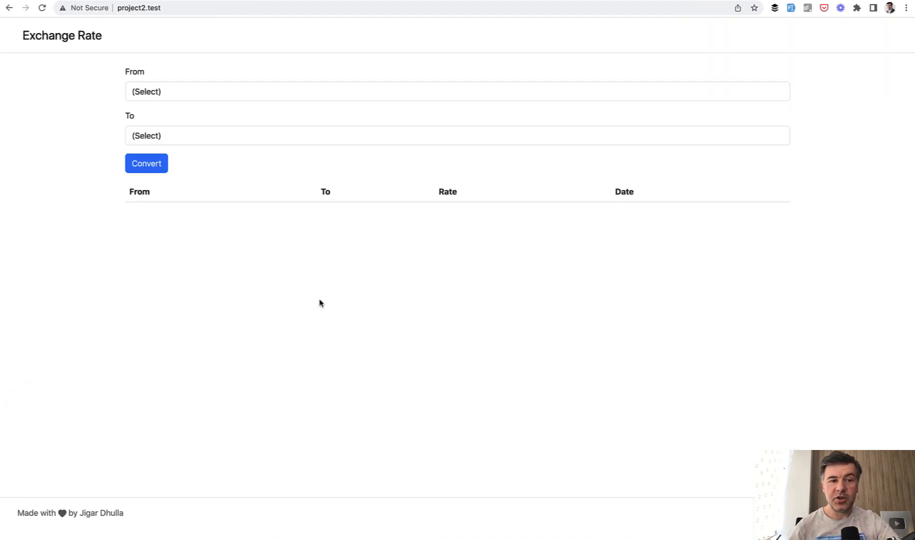
# Step: Convert EUR to INR (90.128131), then INR to EUR, selecting the converted rate 0.011095
pyautogui.click(457, 91)
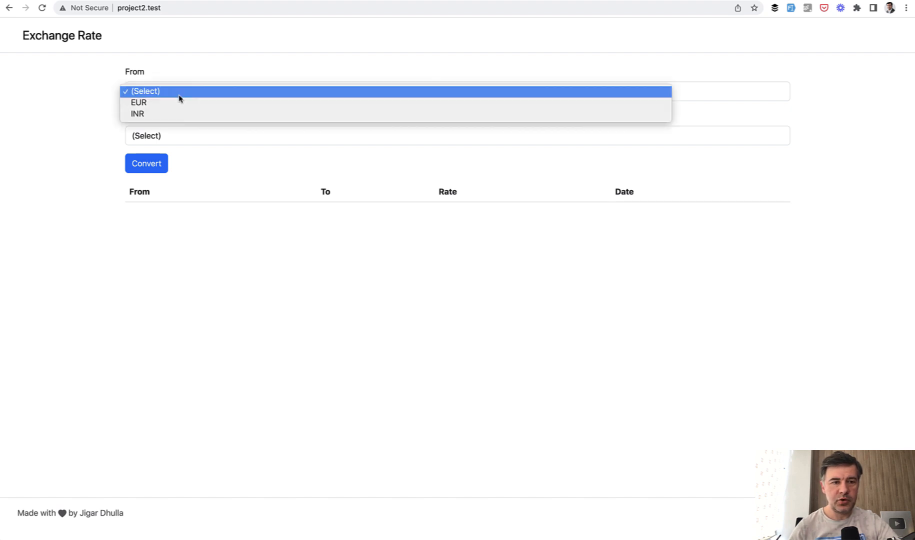
pyautogui.click(138, 102)
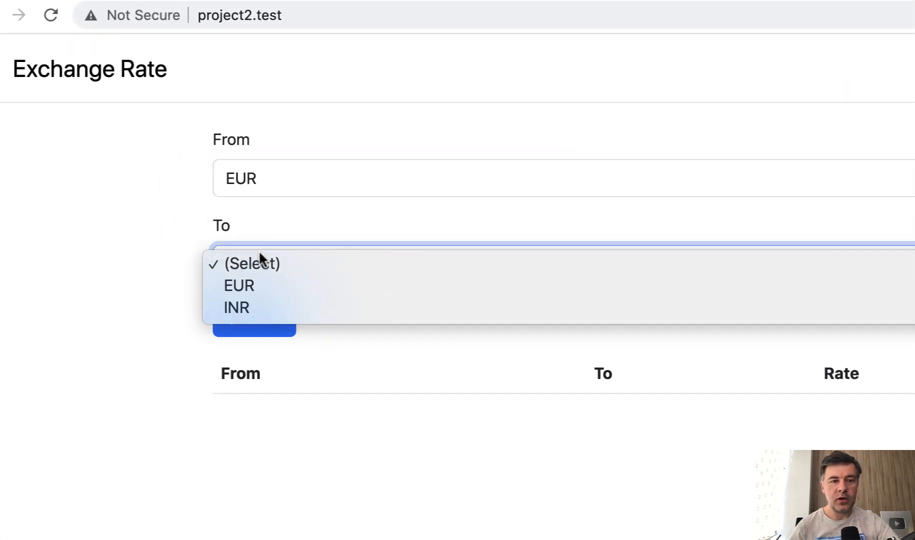
pyautogui.click(236, 308)
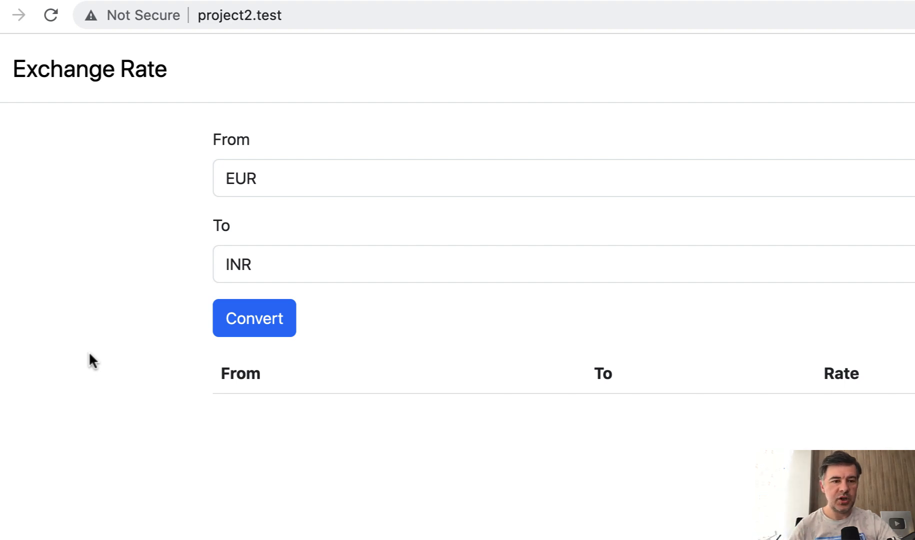
pyautogui.moveTo(219, 361)
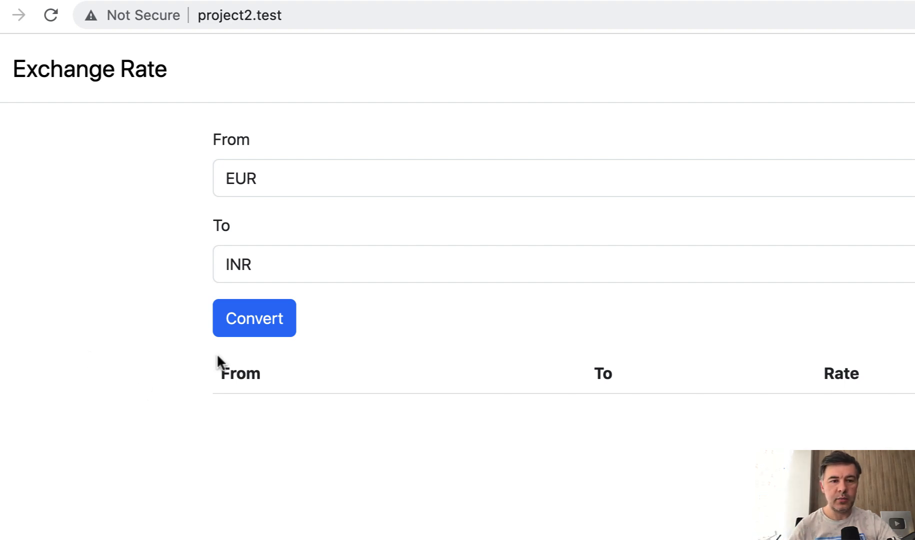
pyautogui.click(255, 318)
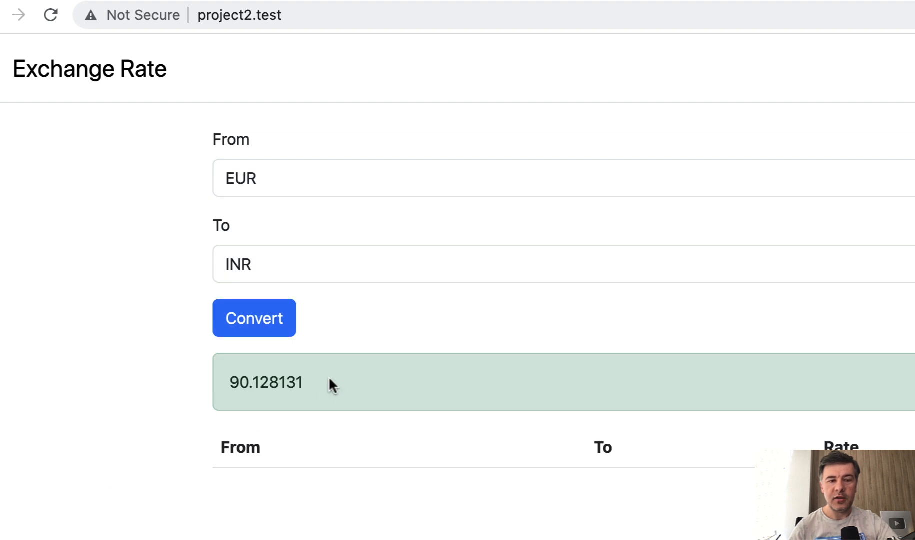
pyautogui.moveTo(147, 329)
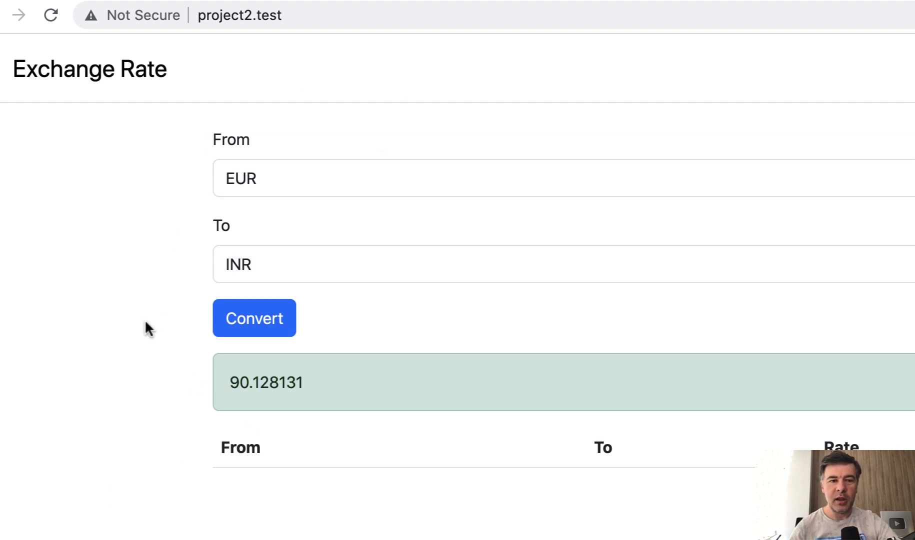
pyautogui.moveTo(238, 234)
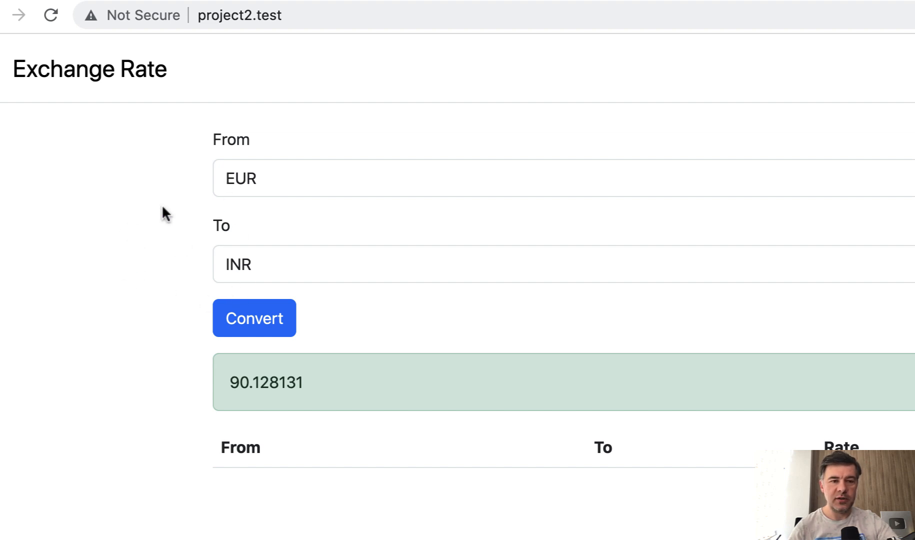
pyautogui.moveTo(360, 438)
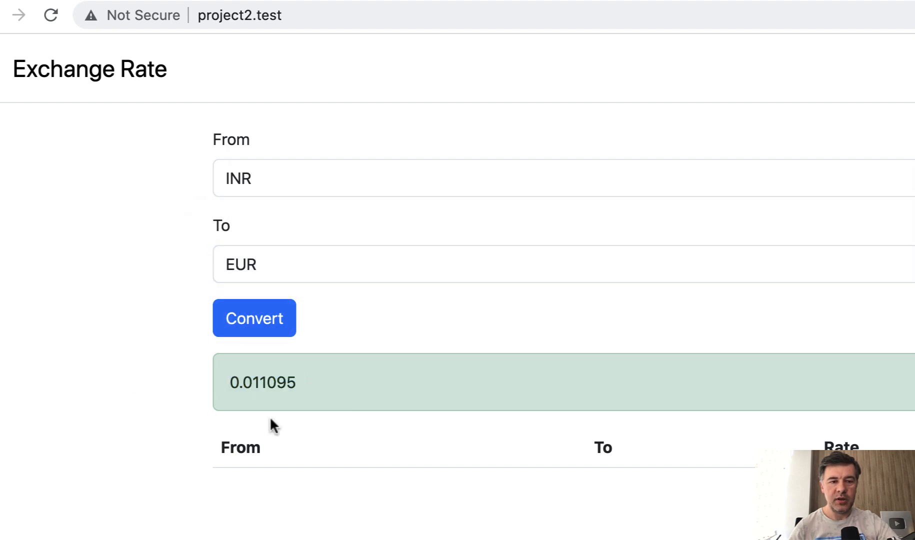
pyautogui.doubleClick(262, 382)
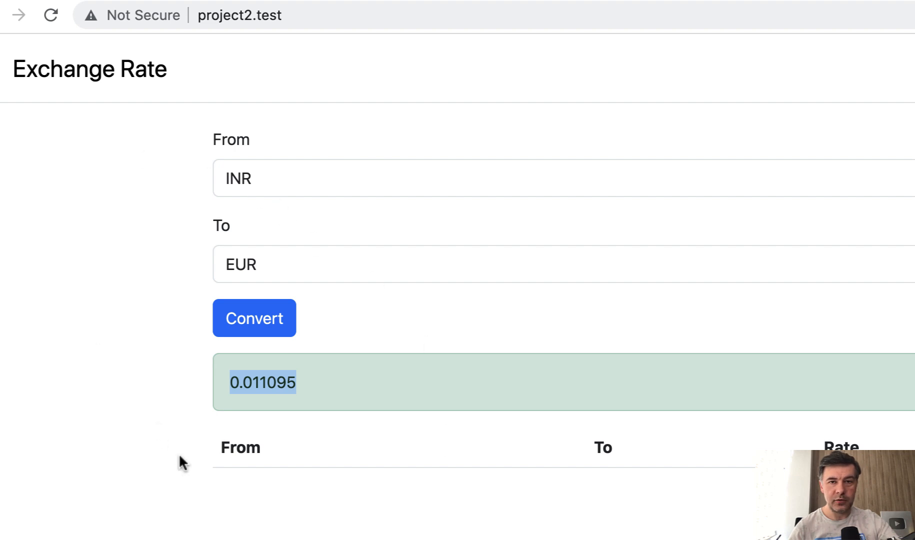
pyautogui.moveTo(211, 143)
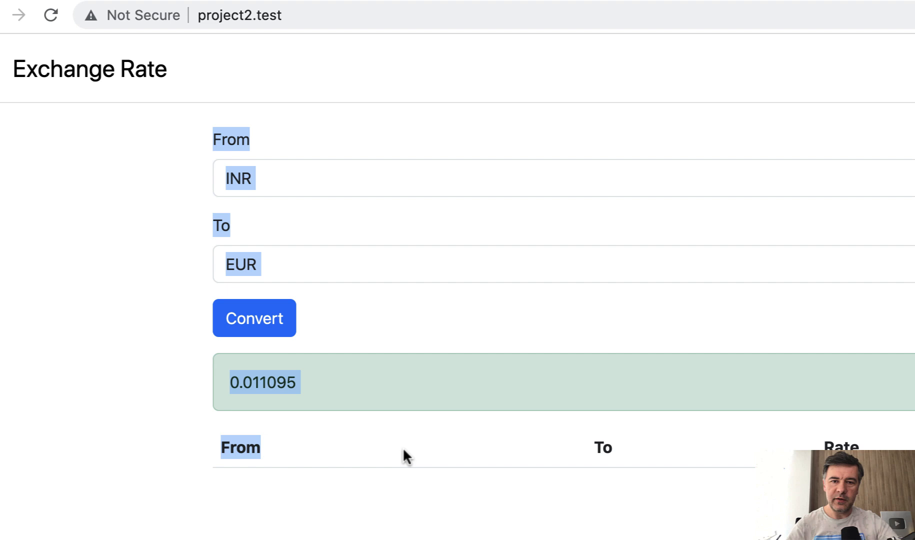
pyautogui.moveTo(414, 470)
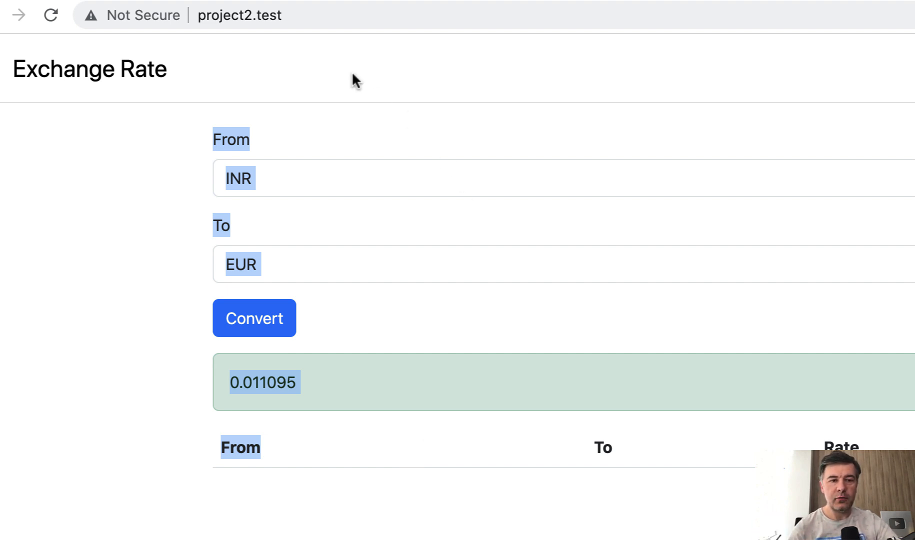
pyautogui.moveTo(278, 173)
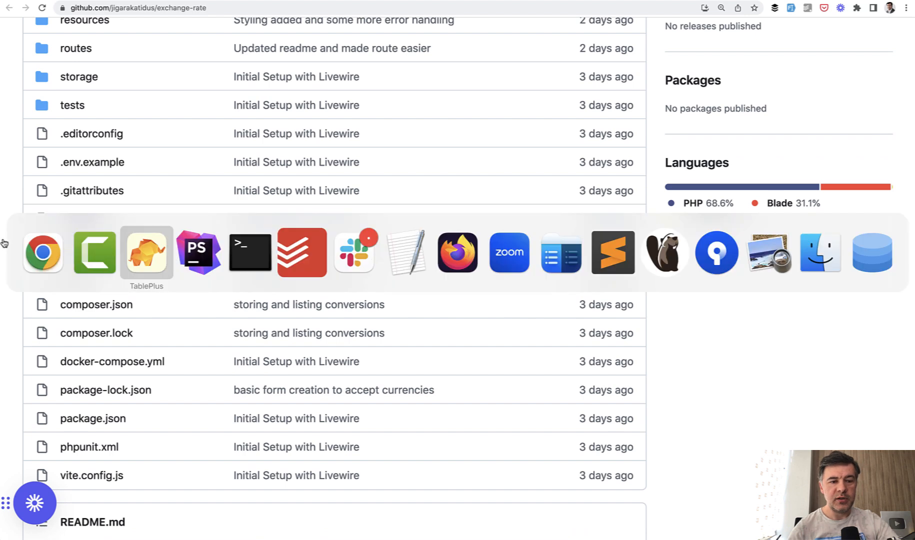
# Step: Switch to PhpStorm and show web.php's home route mapped to the Conversion component
pyautogui.click(198, 252)
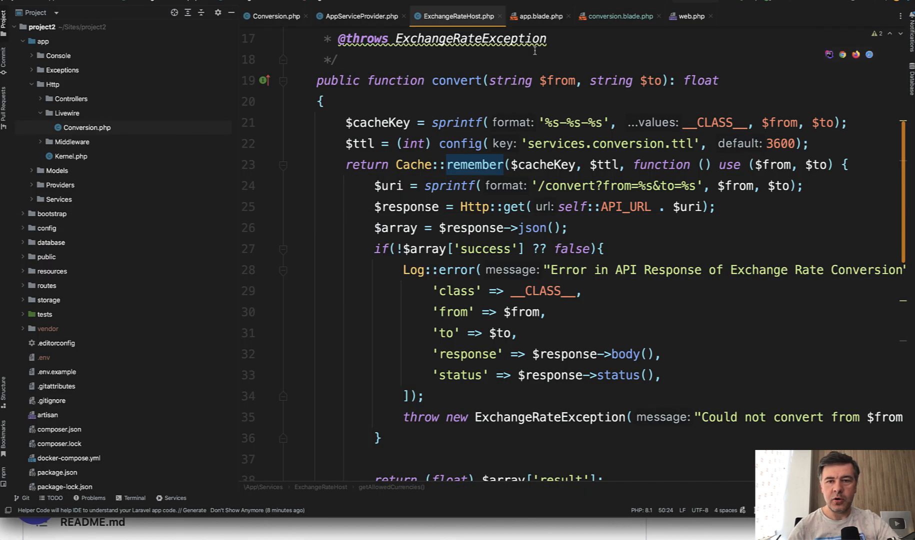
pyautogui.click(691, 16)
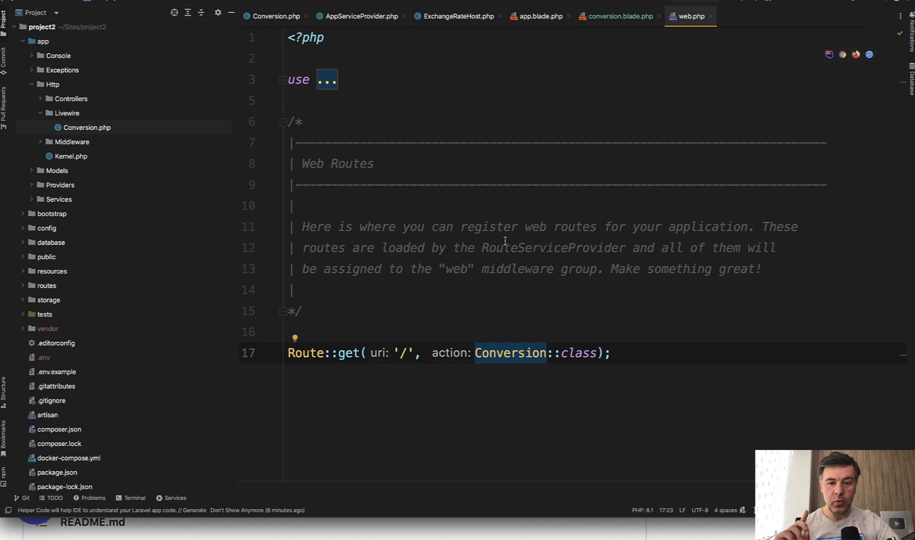
pyautogui.moveTo(506, 353)
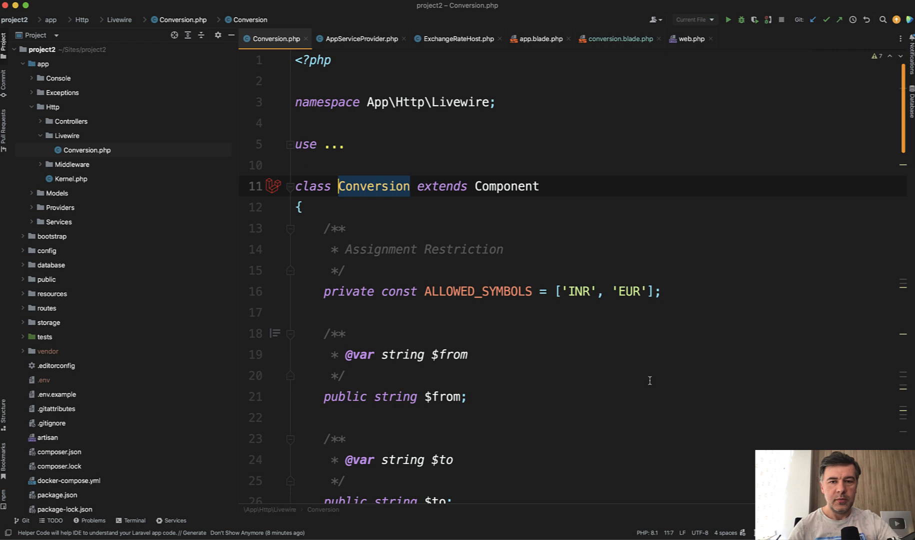
# Step: Review the Conversion class's properties, rules, getConversions and mount methods
pyautogui.scroll(-3)
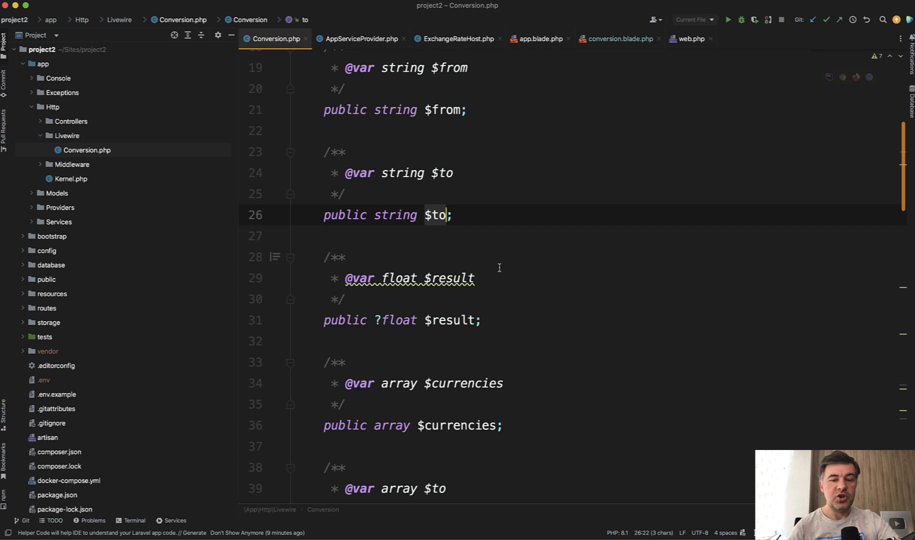
pyautogui.scroll(-3)
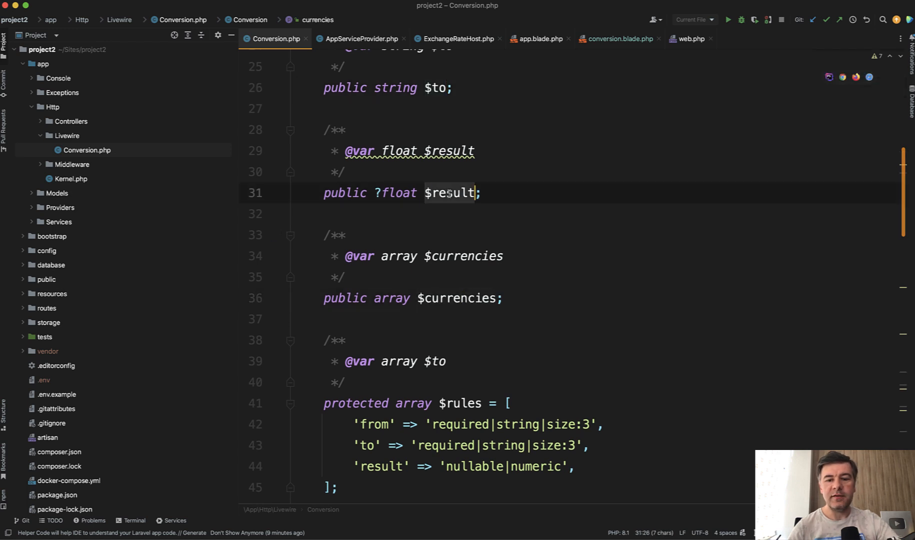
pyautogui.scroll(-3)
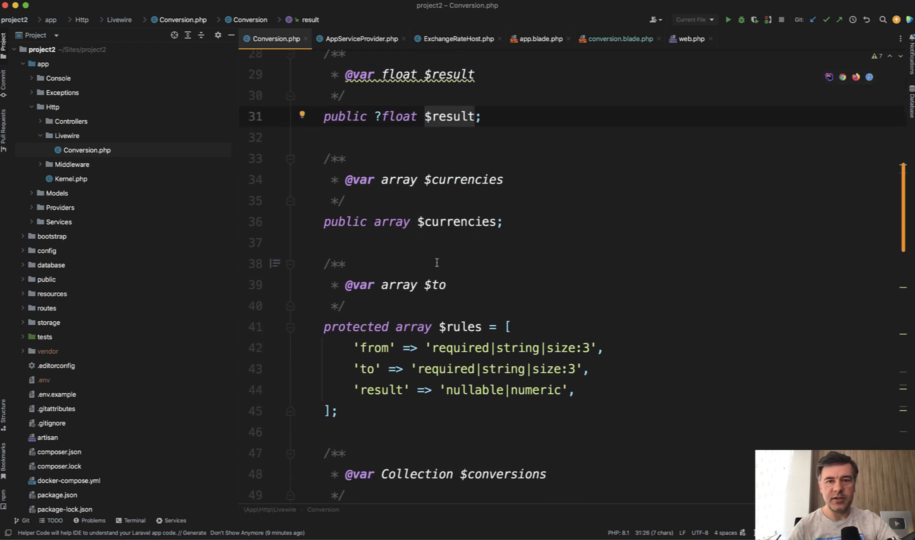
pyautogui.scroll(-3)
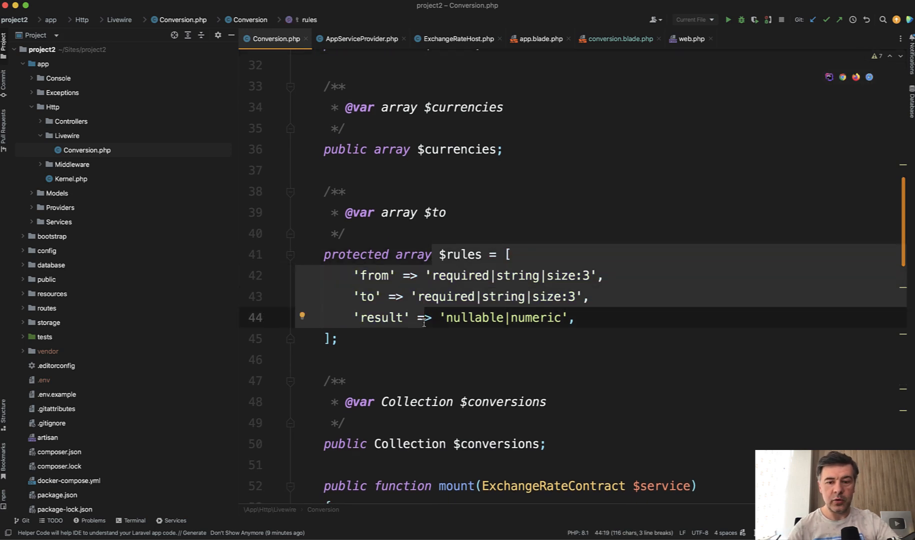
pyautogui.scroll(-3)
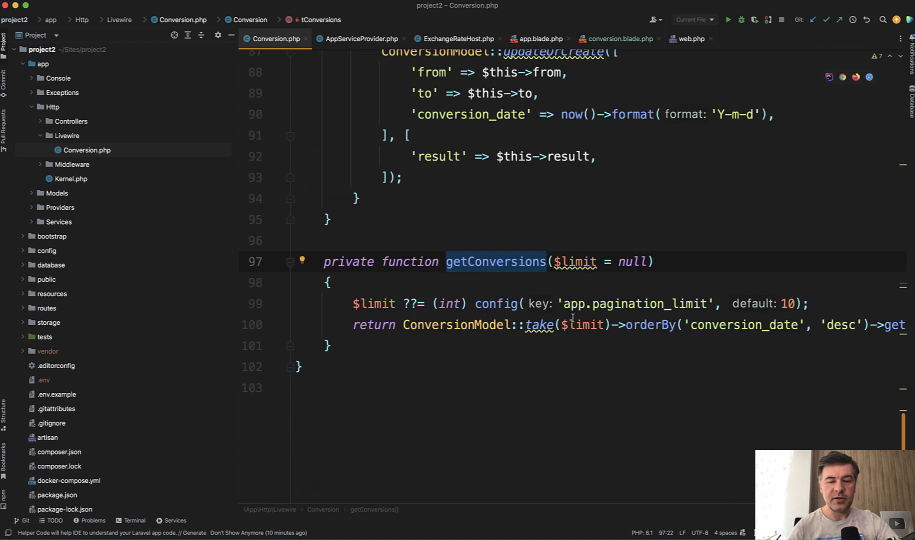
pyautogui.doubleClick(458, 326)
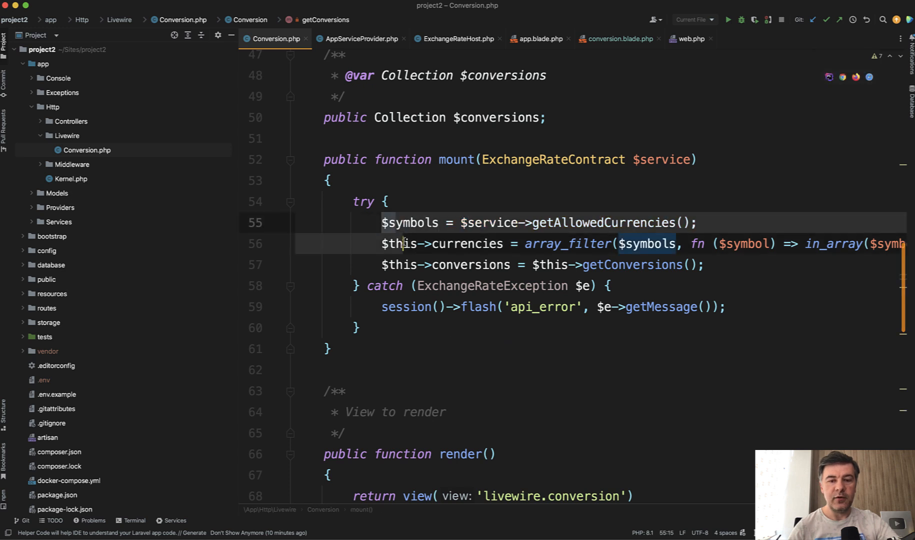
pyautogui.scroll(-3)
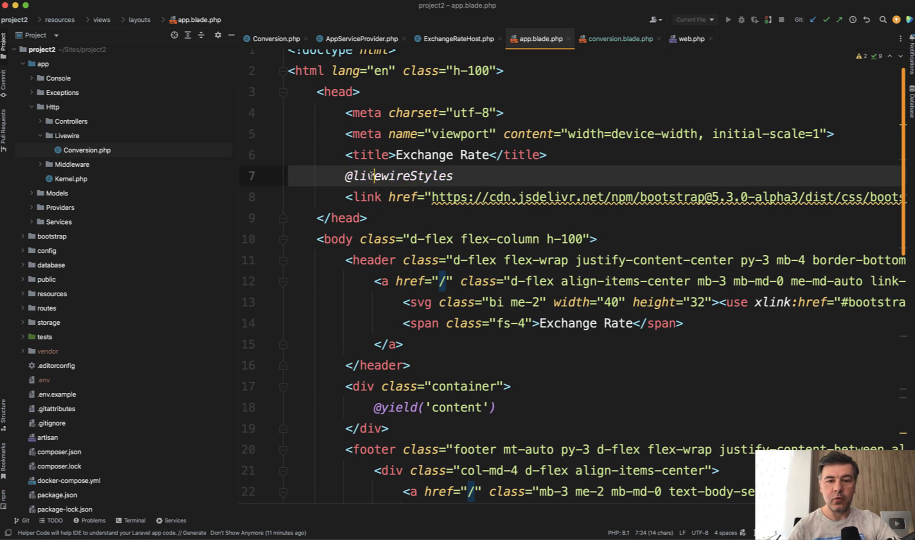
pyautogui.scroll(-3)
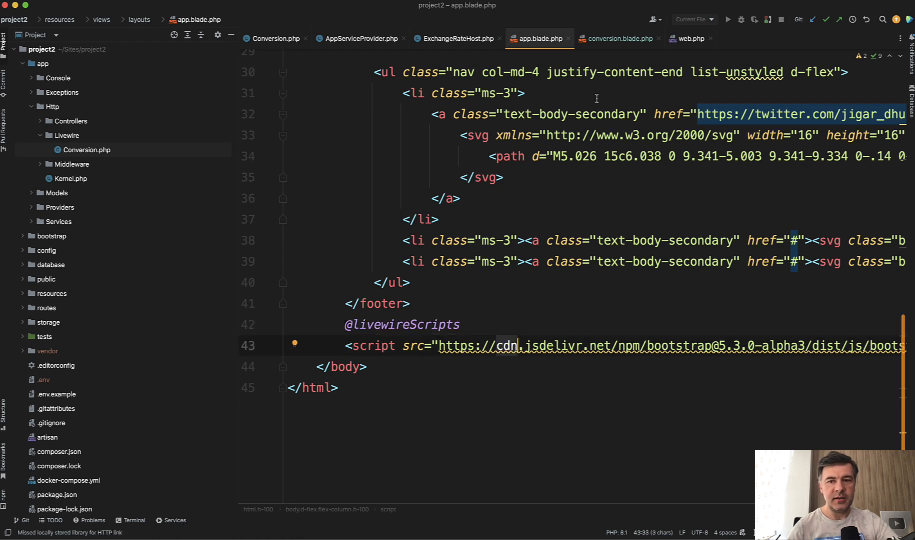
pyautogui.click(617, 39)
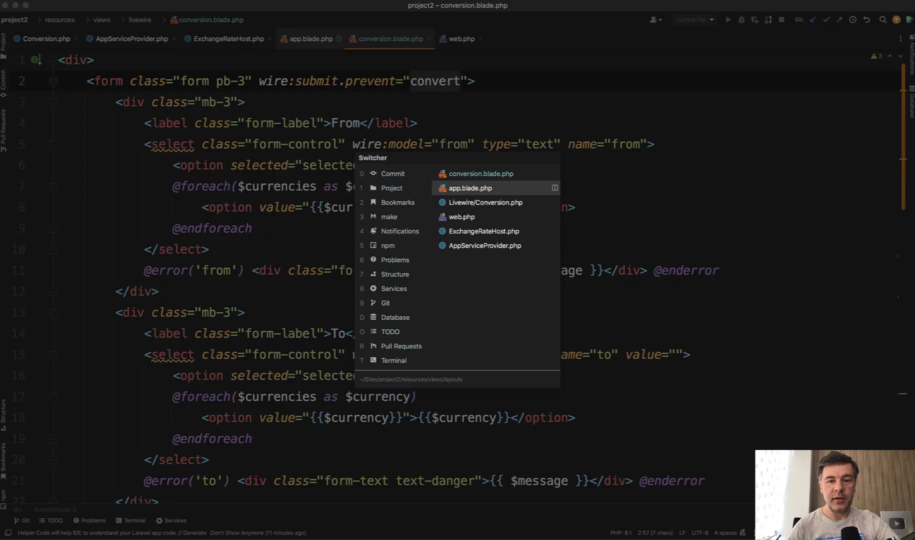
# Step: Cross-check the Blade form's from model binding against the Conversion class's convert method
pyautogui.click(486, 202)
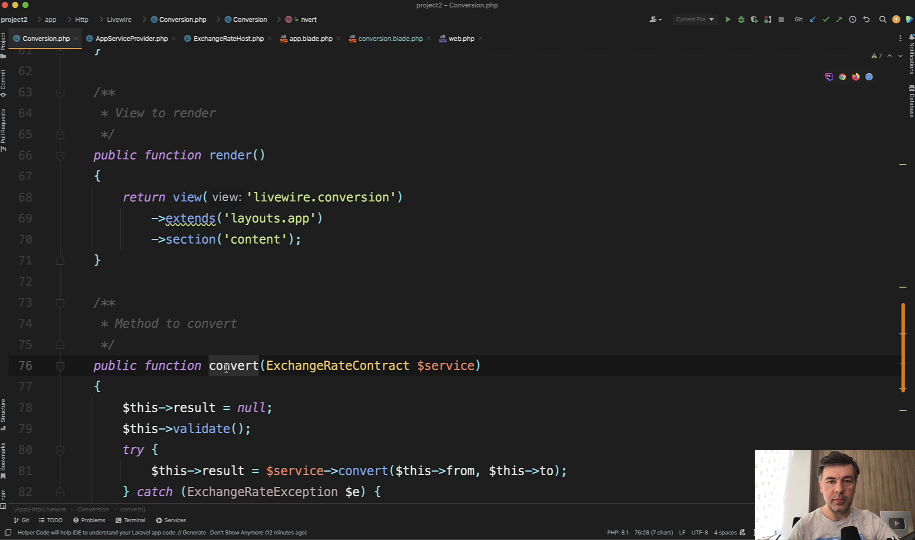
pyautogui.click(388, 39)
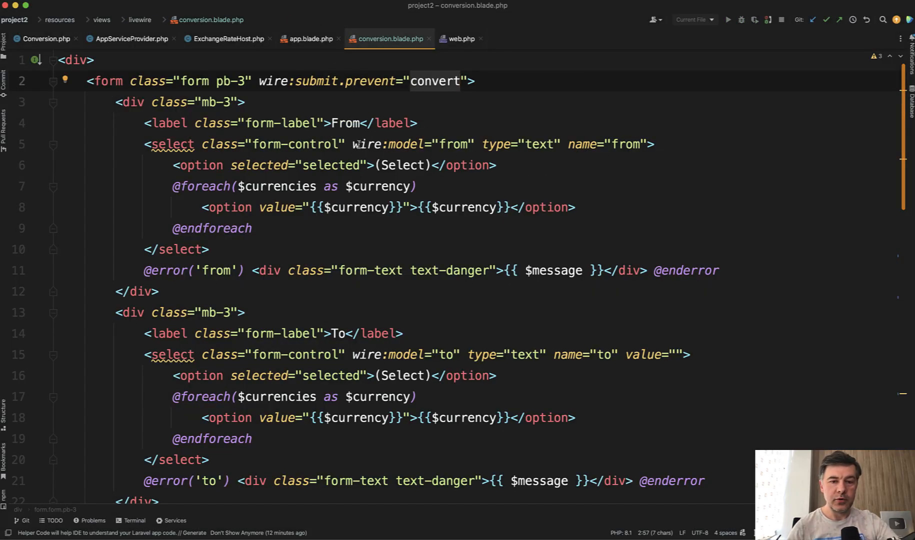
pyautogui.click(459, 145)
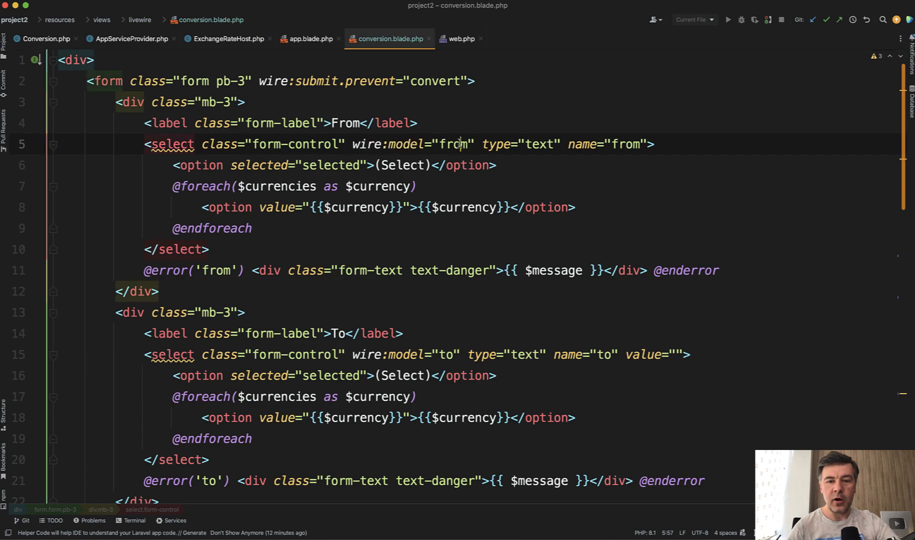
pyautogui.click(45, 39)
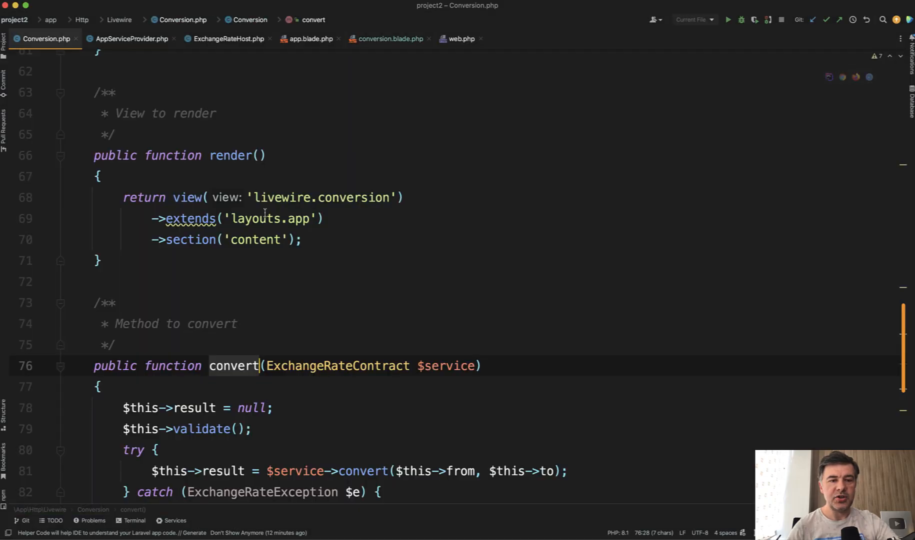
# Step: Review the Conversion class's properties, rules and render(), then return to conversion.blade.php
pyautogui.scroll(3)
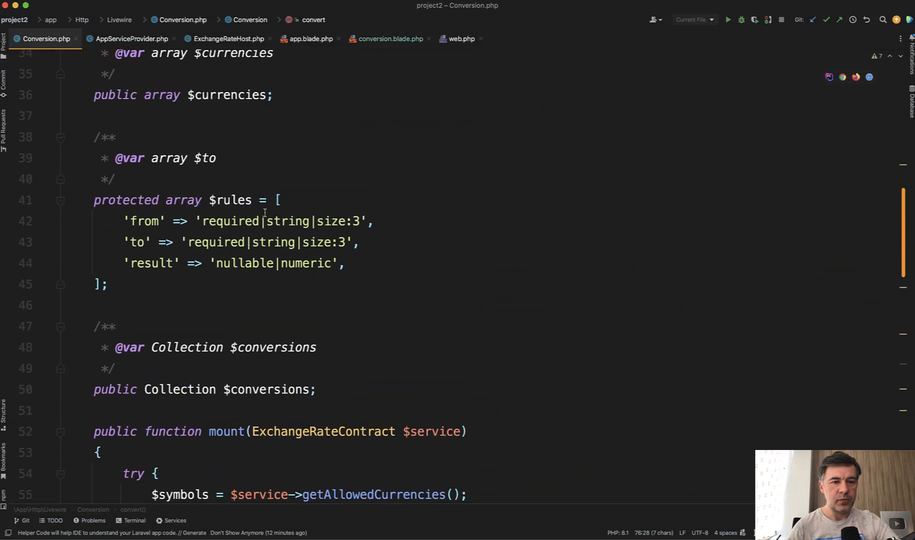
pyautogui.scroll(3)
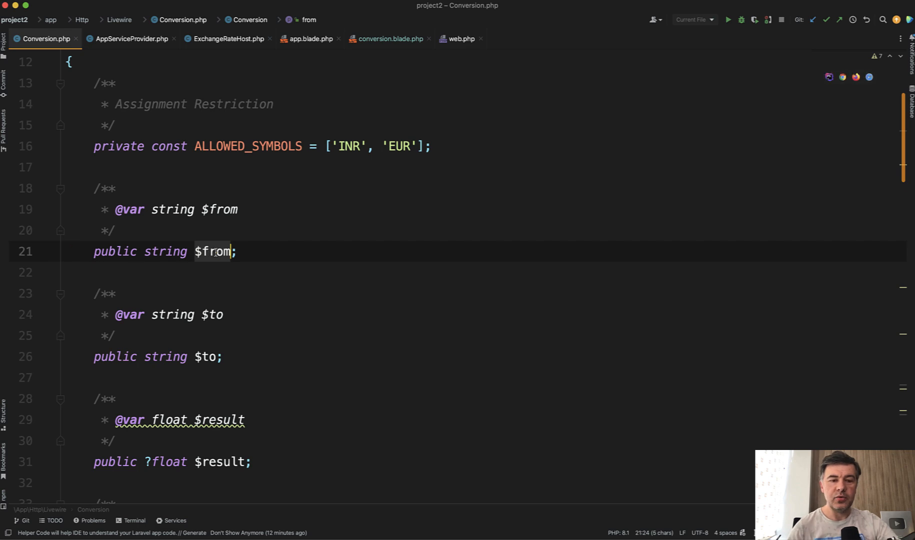
pyautogui.scroll(-3)
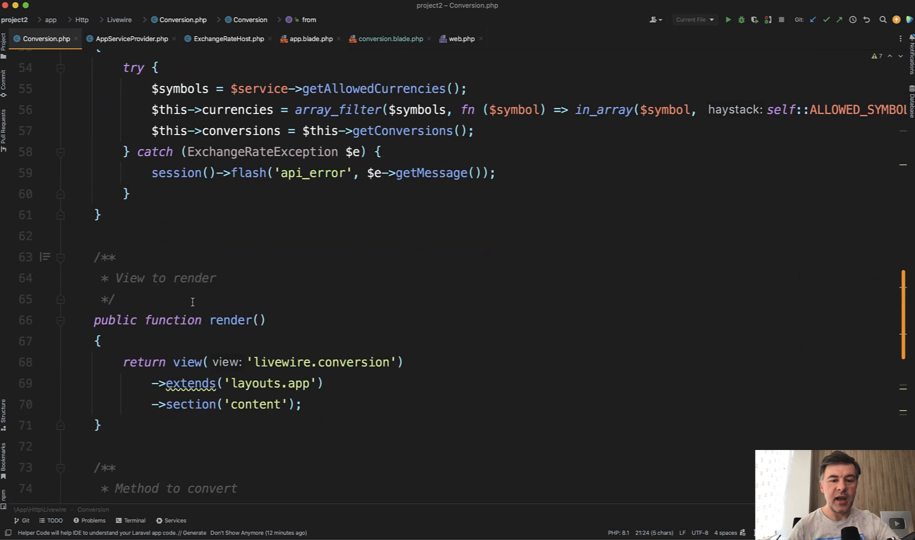
pyautogui.click(389, 39)
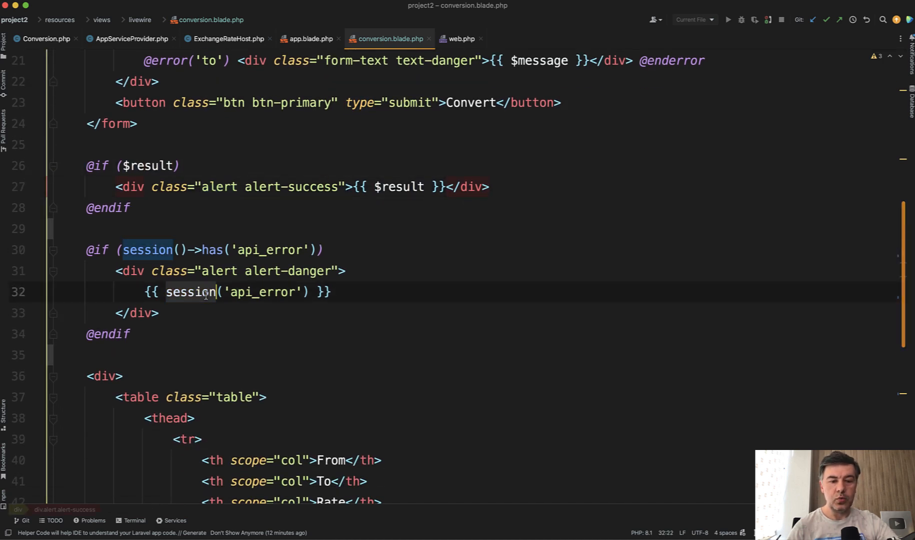
# Step: Review the api_error alert and conversions foreach table, then return to convert() in Conversion.php
pyautogui.scroll(-3)
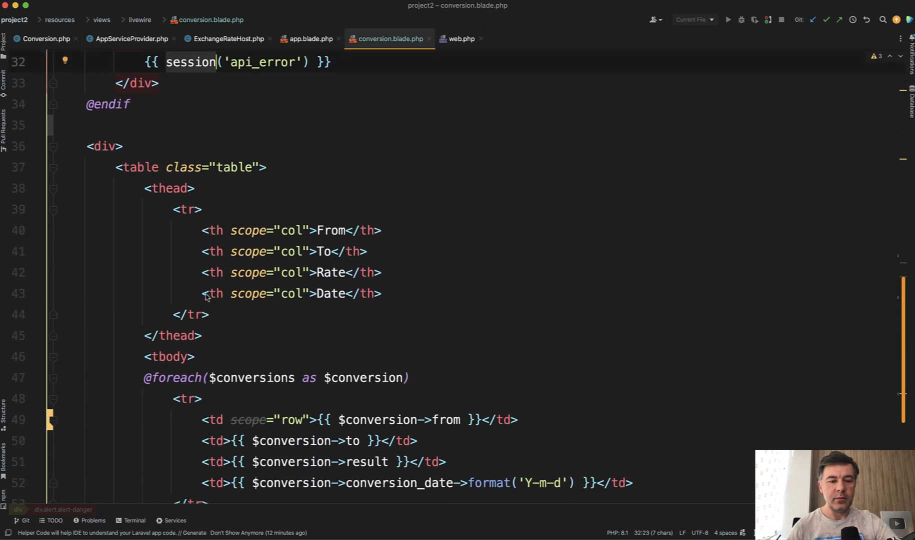
pyautogui.scroll(-3)
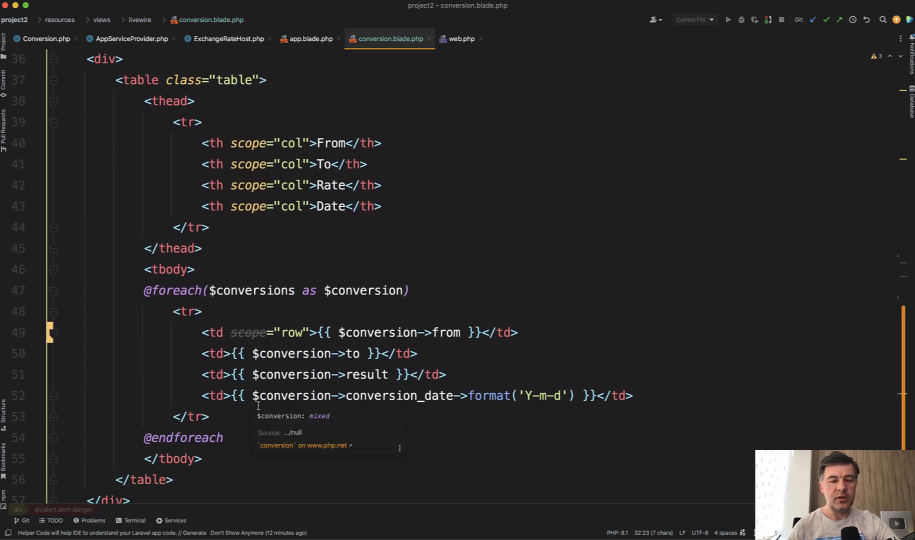
pyautogui.scroll(-3)
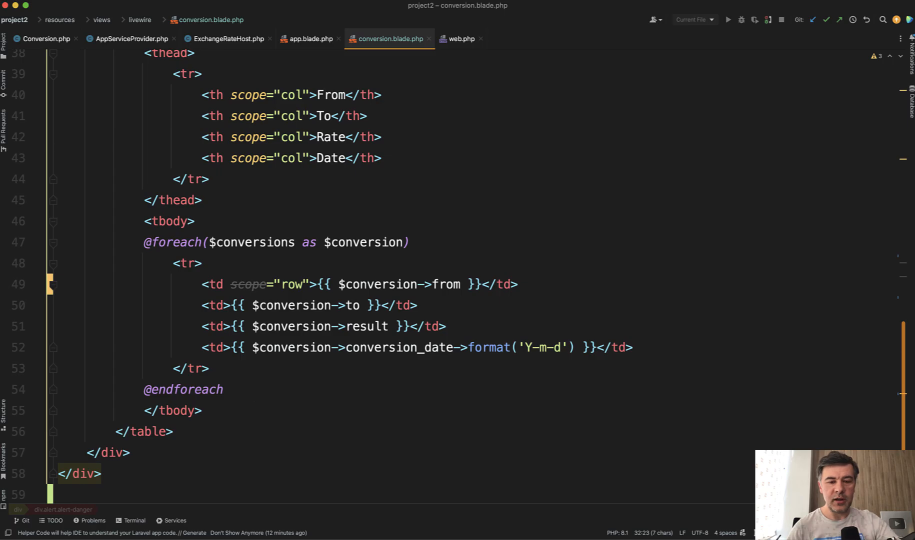
pyautogui.click(46, 39)
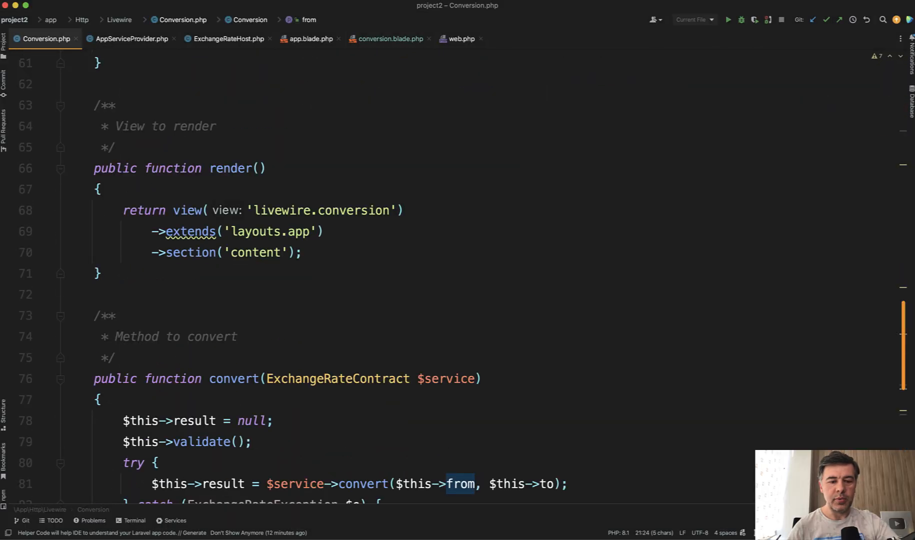
pyautogui.scroll(-3)
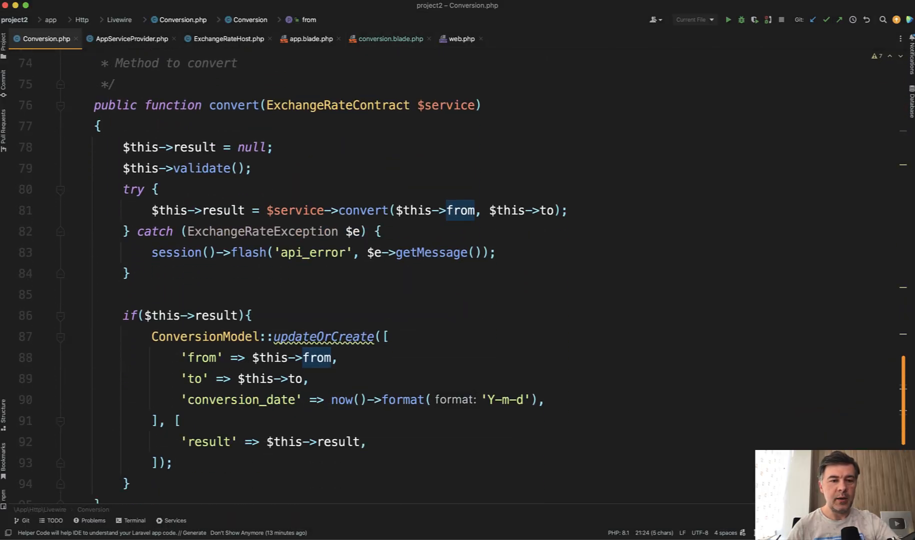
pyautogui.click(204, 170)
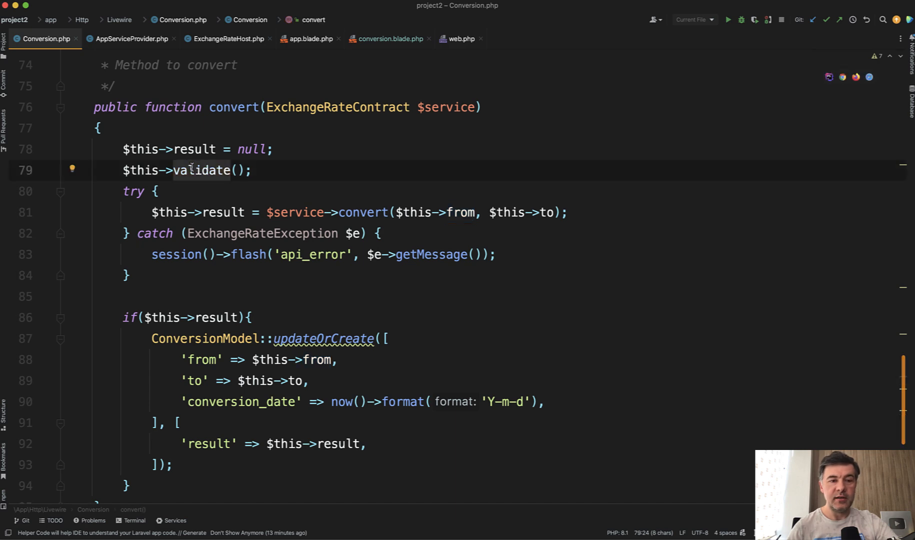
pyautogui.moveTo(198, 190)
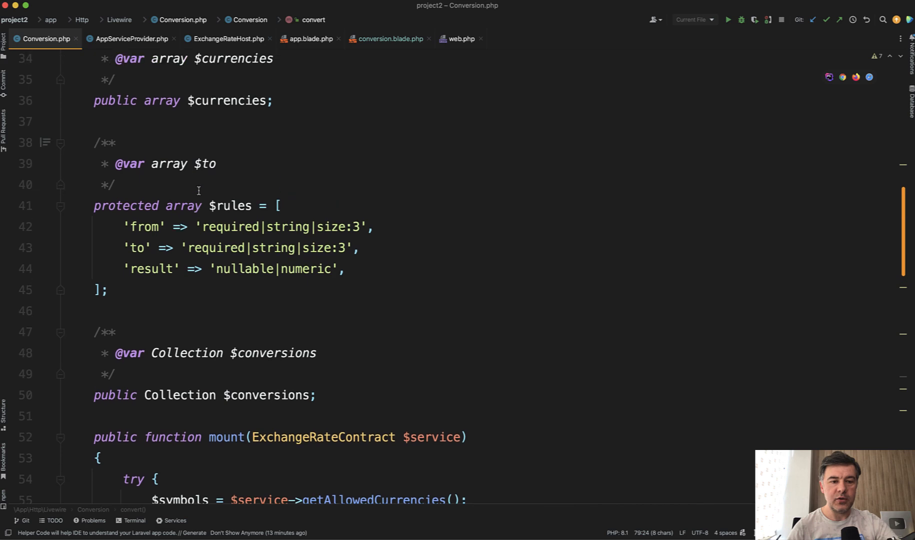
pyautogui.scroll(-3)
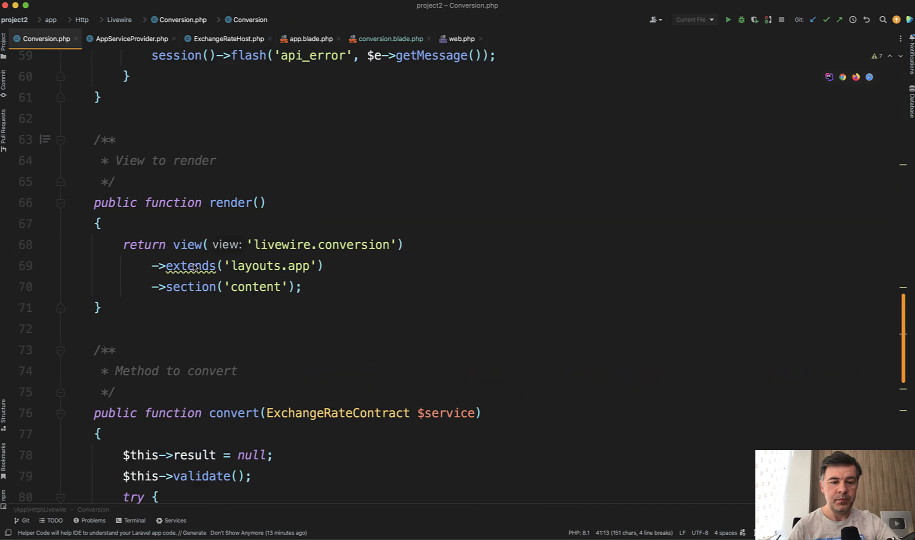
pyautogui.scroll(-3)
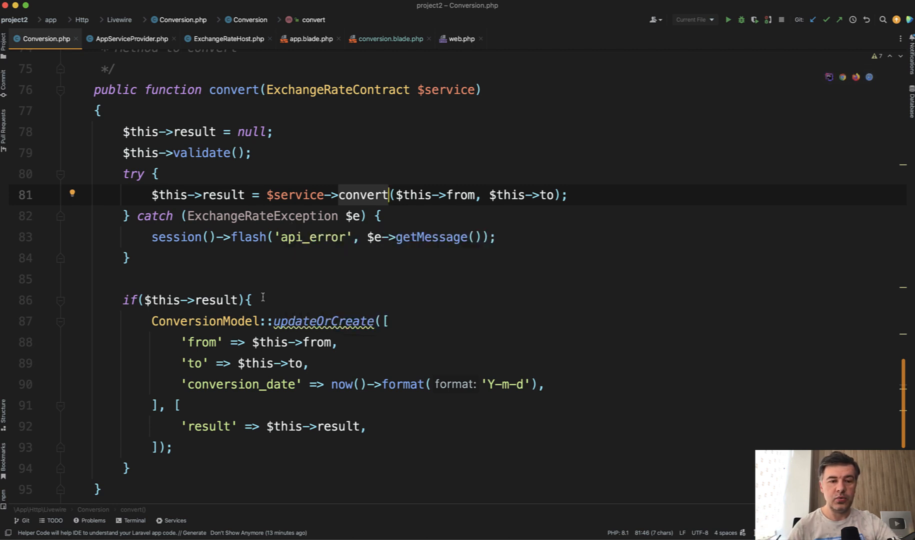
pyautogui.moveTo(409, 126)
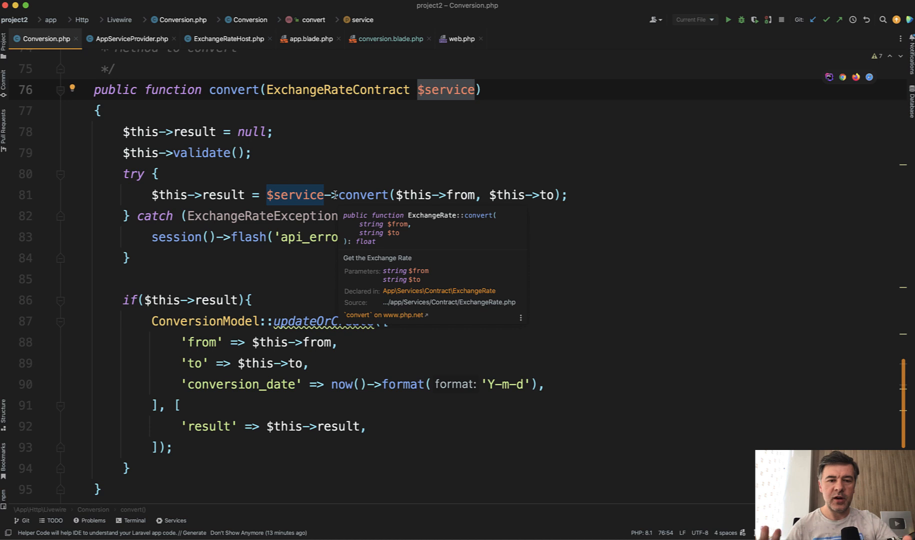
pyautogui.click(387, 194)
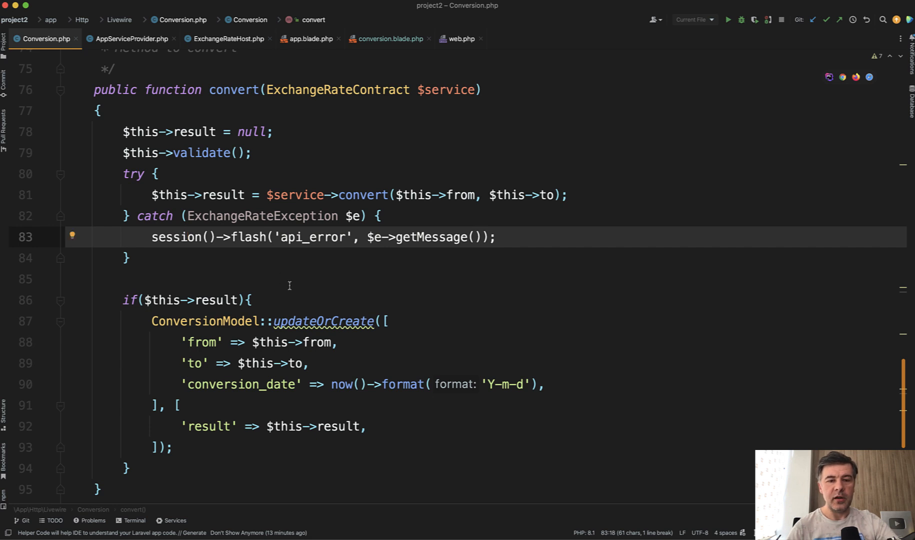
pyautogui.scroll(-3)
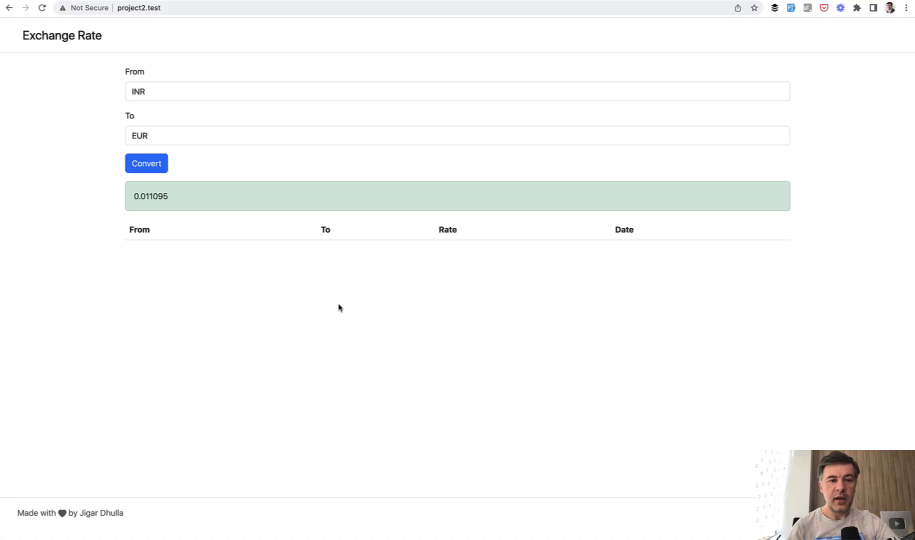
pyautogui.doubleClick(151, 196)
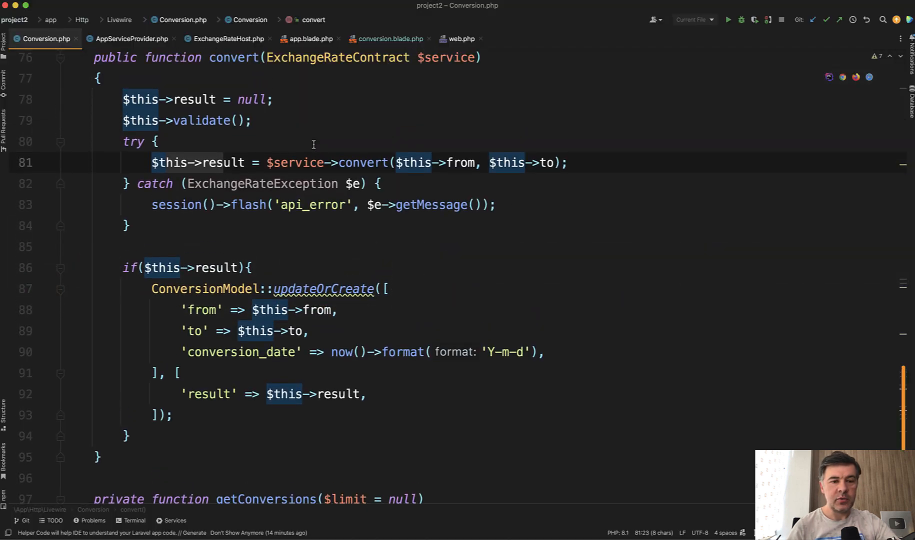
# Step: Add throw new ExchangeRateException('Error') at the start of convert's try block
pyautogui.write('throw new')
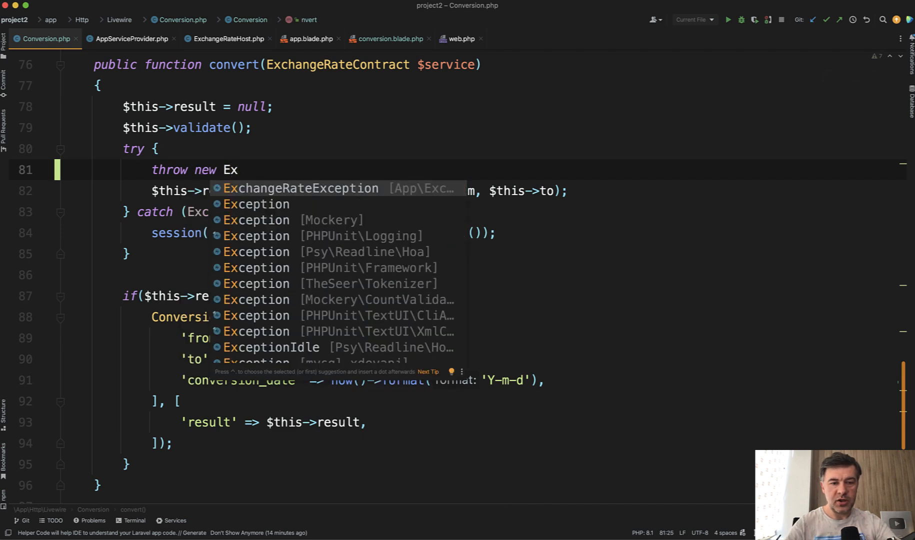
pyautogui.write("ExchangeRateException('Error')")
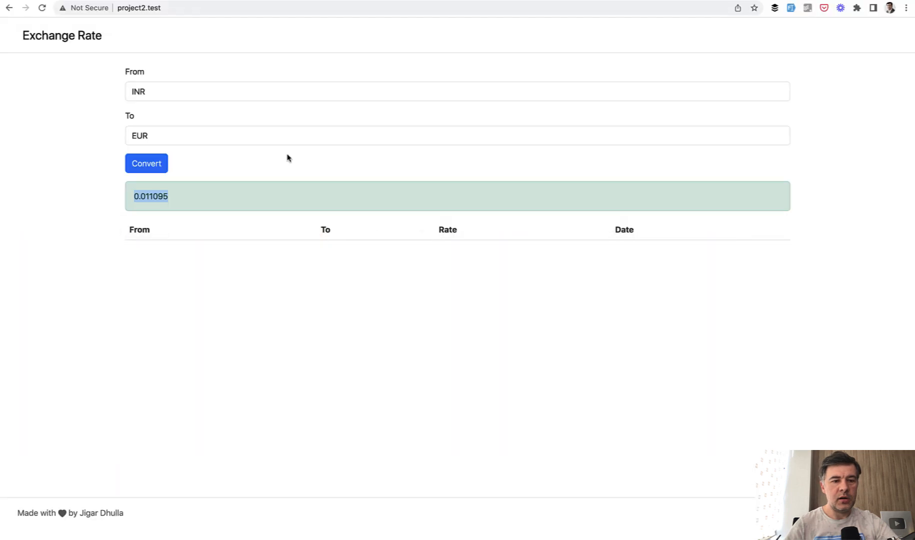
pyautogui.click(146, 163)
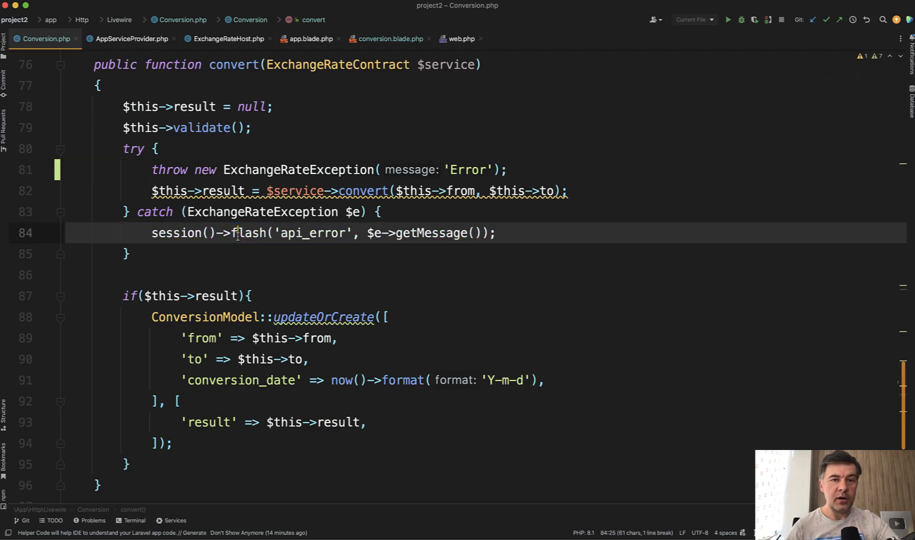
pyautogui.moveTo(260, 358)
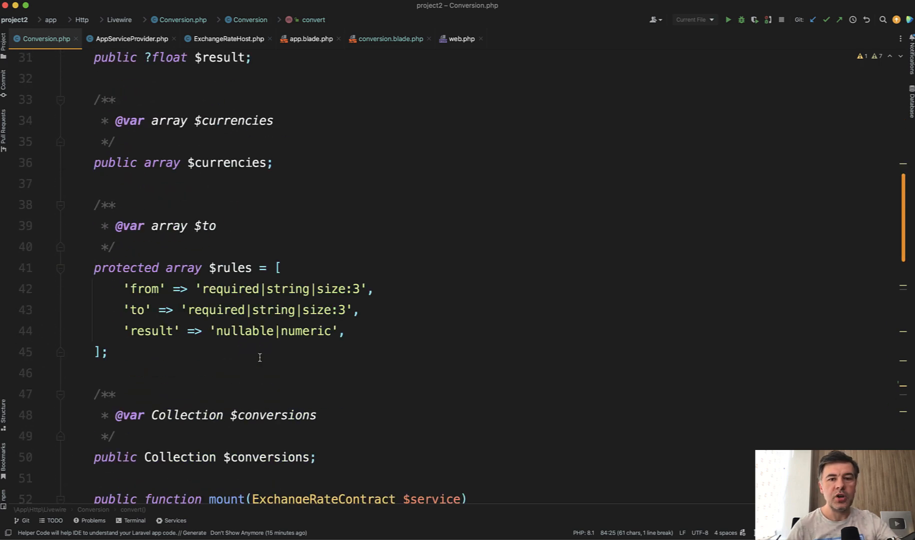
pyautogui.click(389, 39)
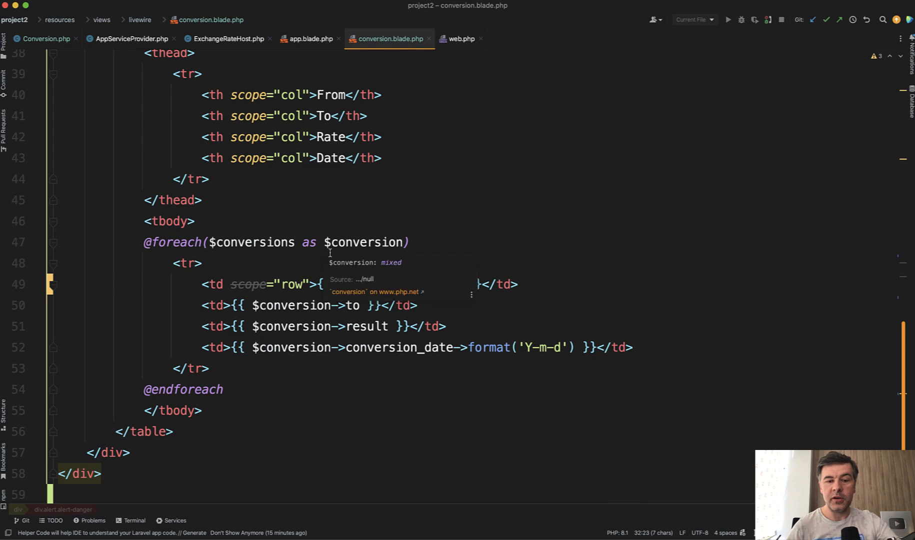
pyautogui.scroll(3)
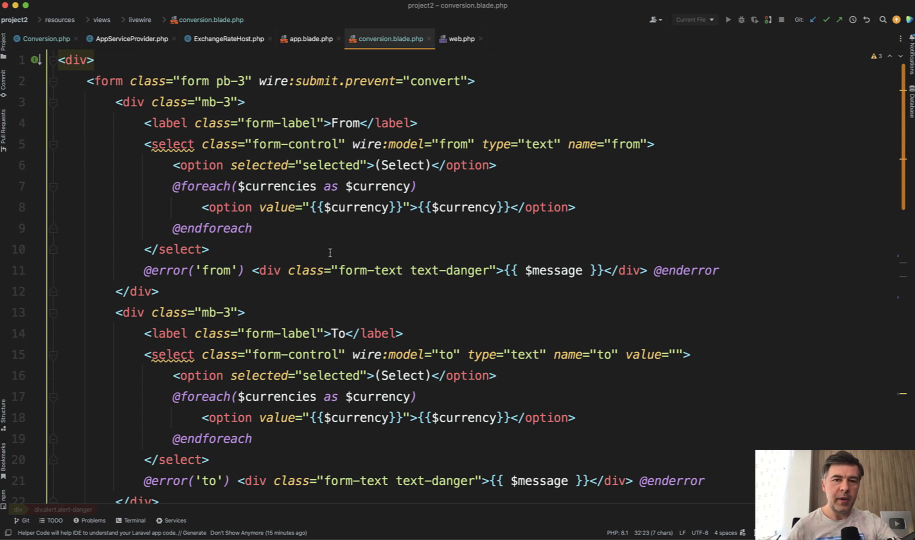
pyautogui.moveTo(469, 236)
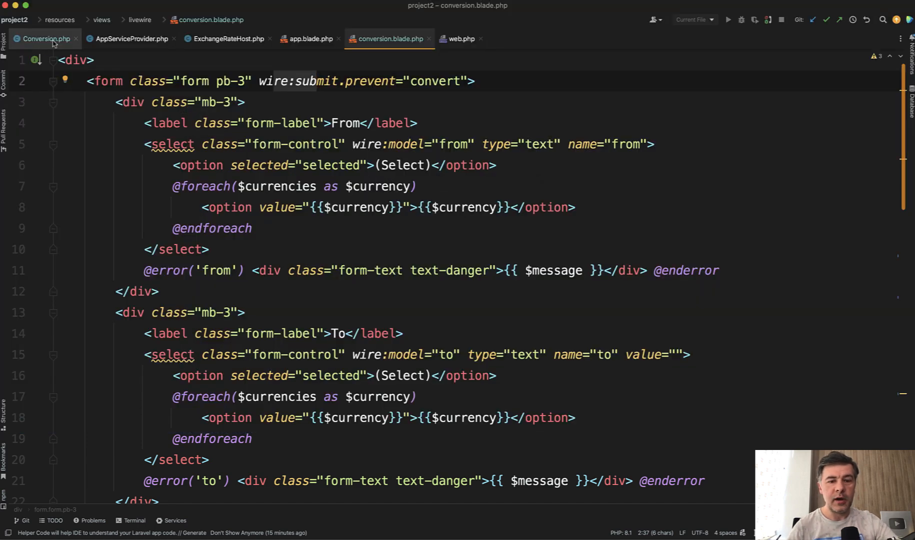
pyautogui.click(44, 39)
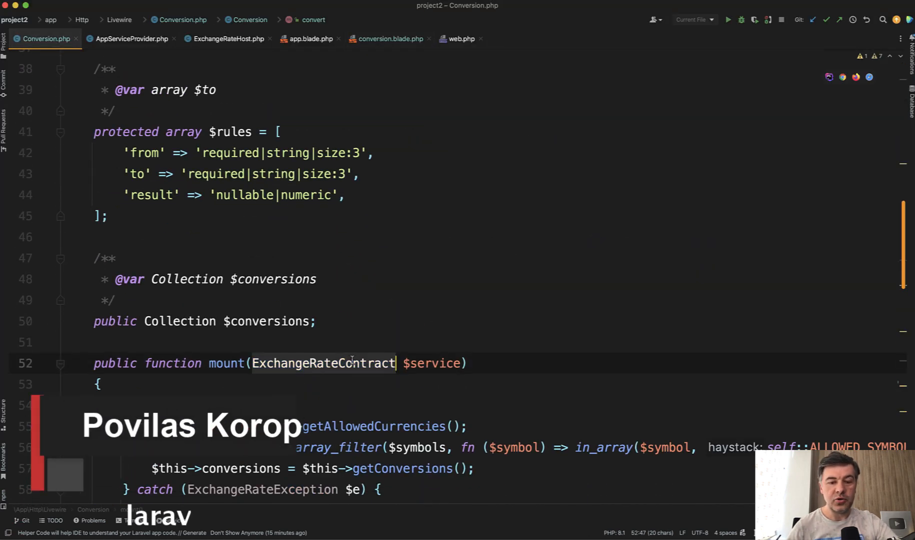